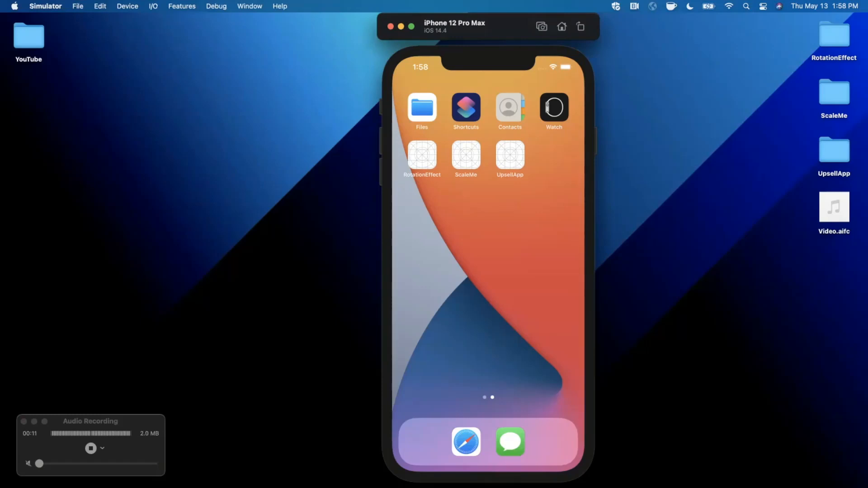
Step: Launch UpsellApp in Simulator and tap its black Download Now capsule
left_click(508, 155)
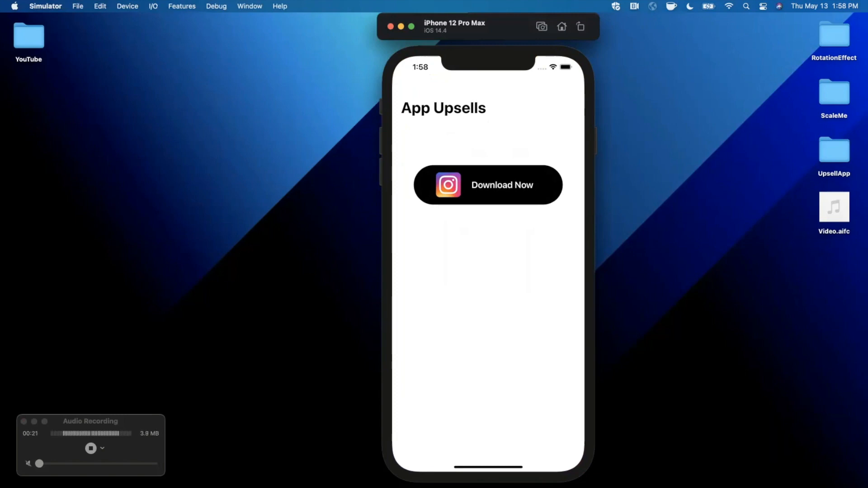
left_click(488, 185)
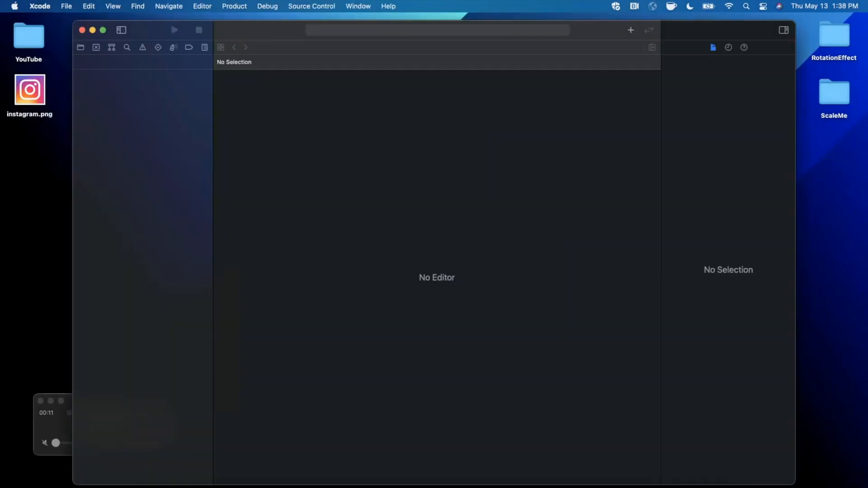
Step: Create an iOS App project named 'UpsellApp' and save it to the Desktop
left_click(66, 6)
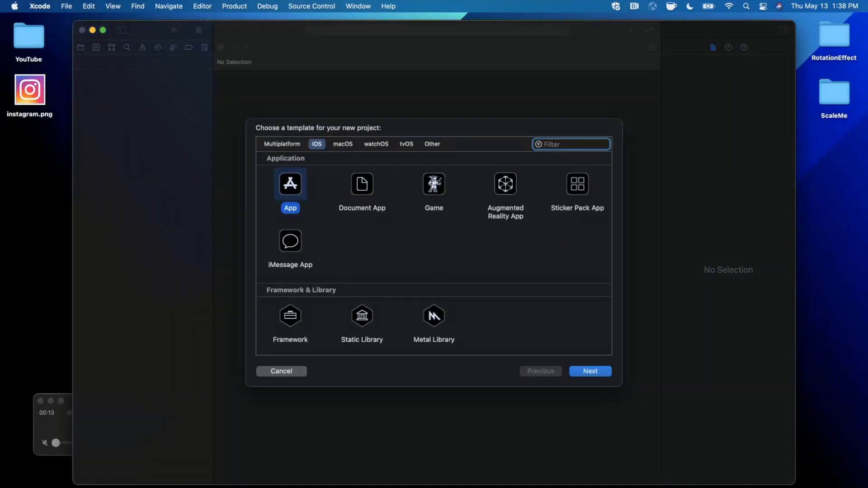
left_click(590, 370)
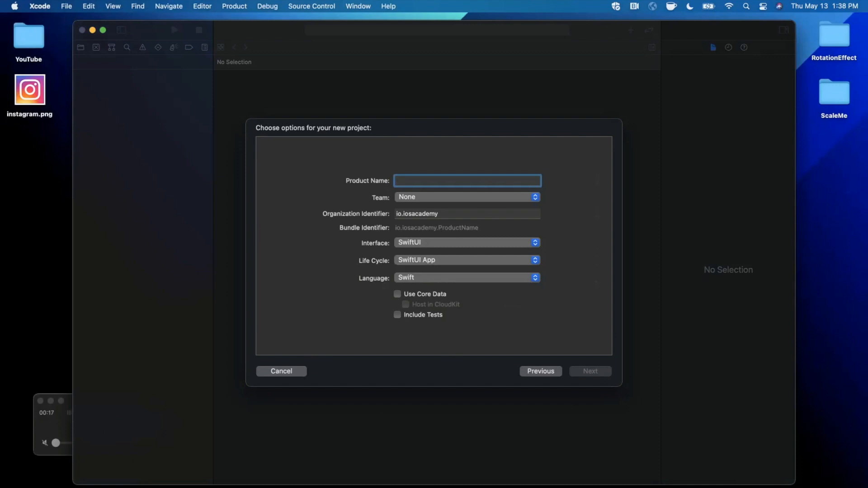
type("UpsellA")
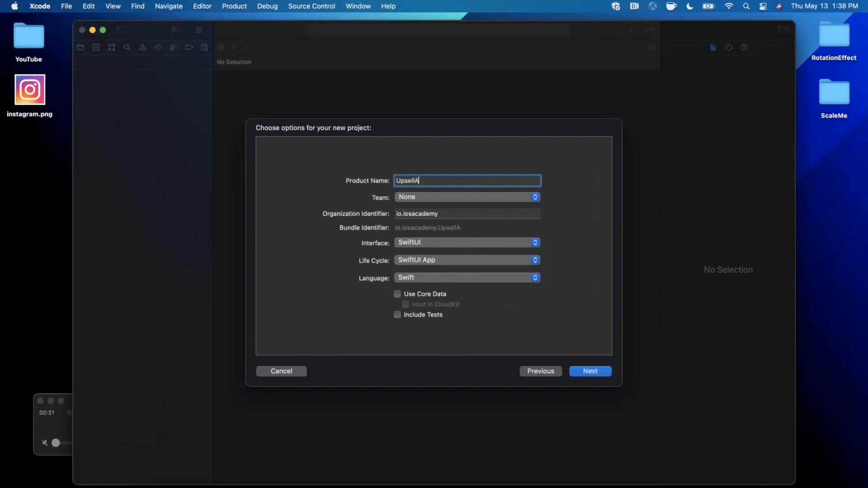
type("pp")
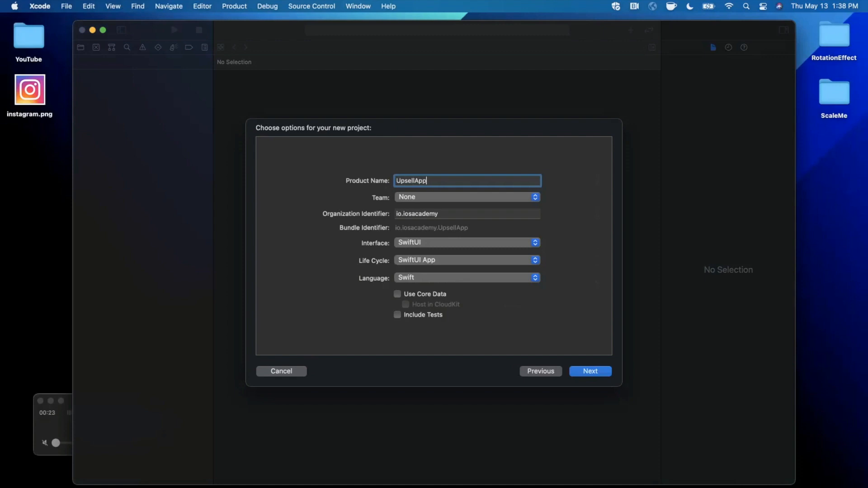
left_click(588, 371)
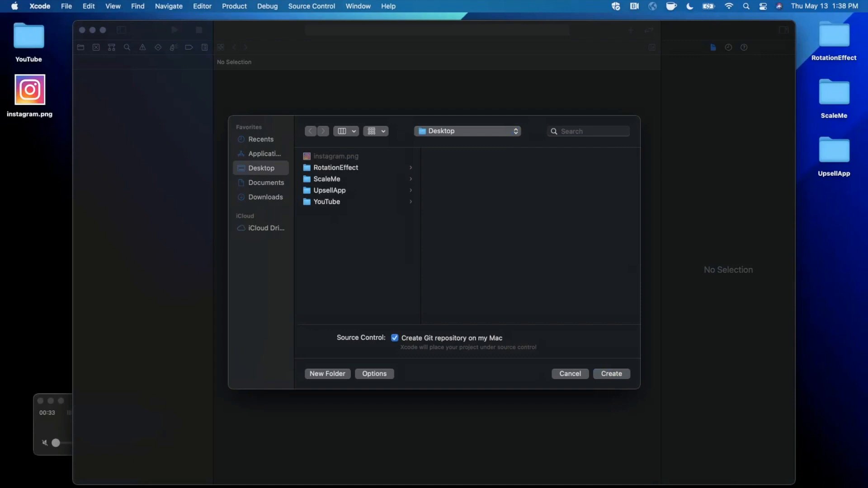
left_click(570, 373)
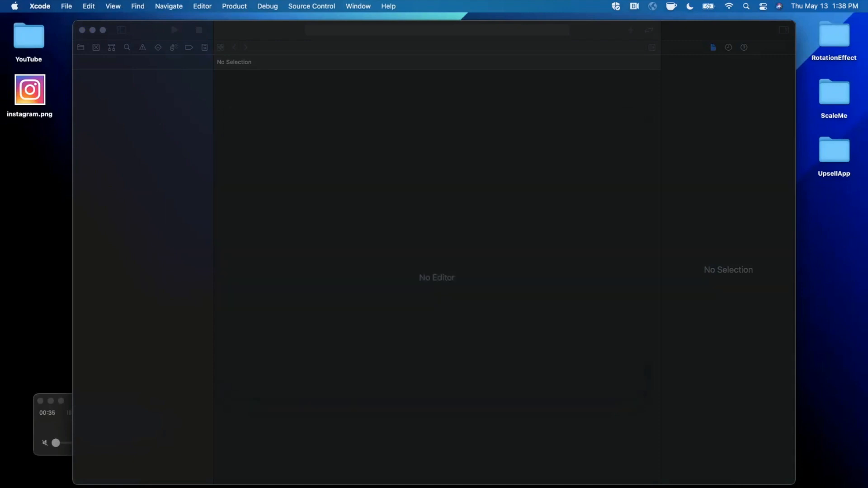
Step: Add instagram.png to Assets.xcassets as 'instagram', then return to ContentView.swift
left_click(139, 100)
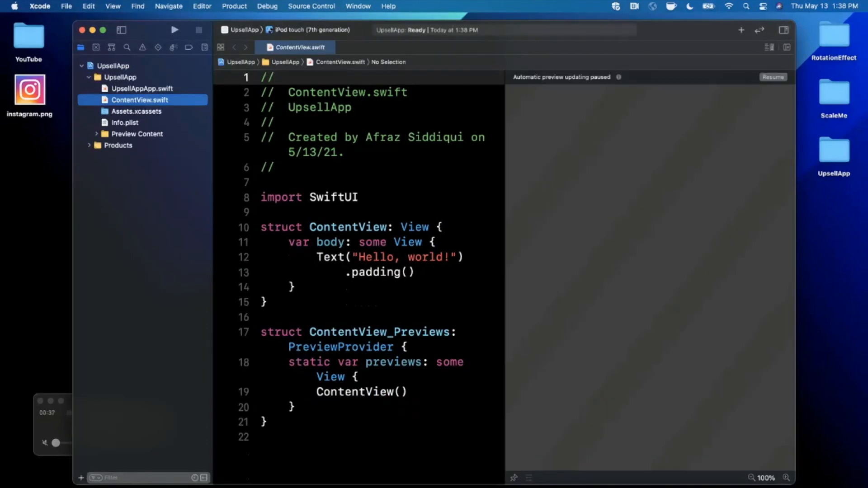
left_click(136, 111)
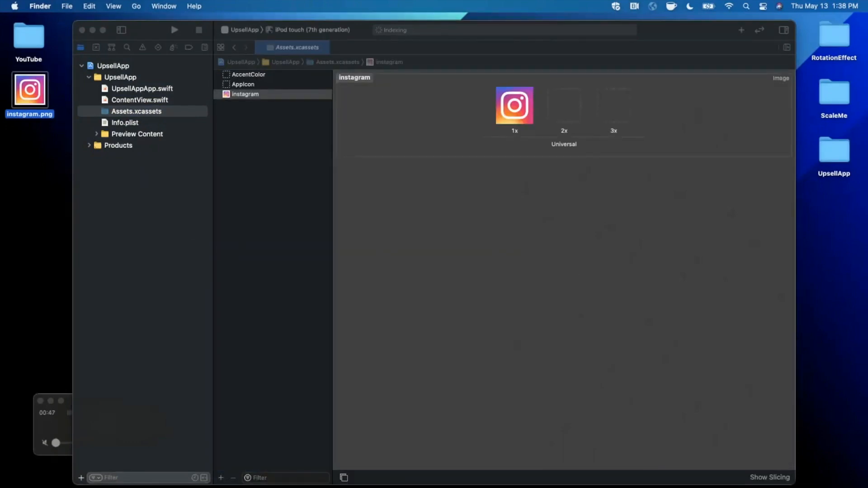
left_click(139, 100)
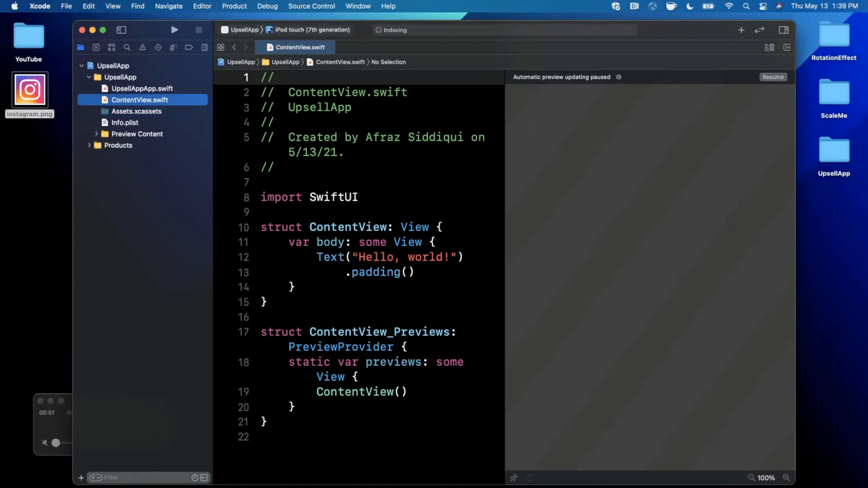
Step: Set the run destination to iPhone 12 Pro Max
left_click(310, 30)
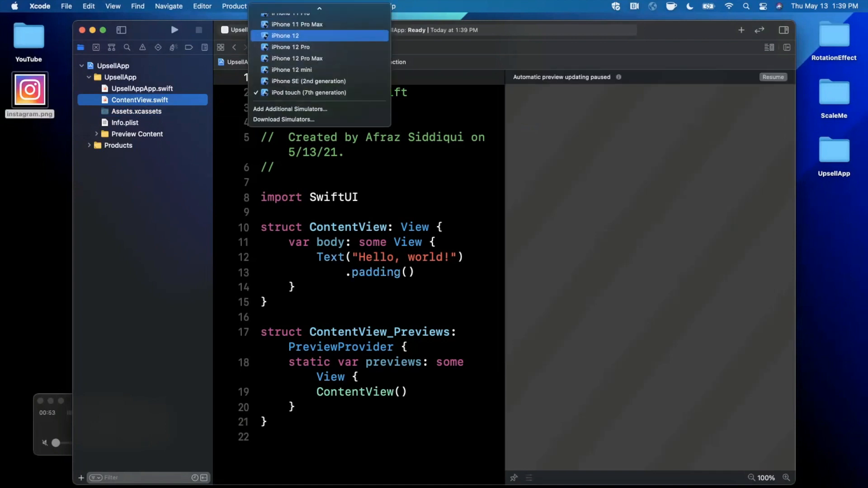
left_click(296, 58)
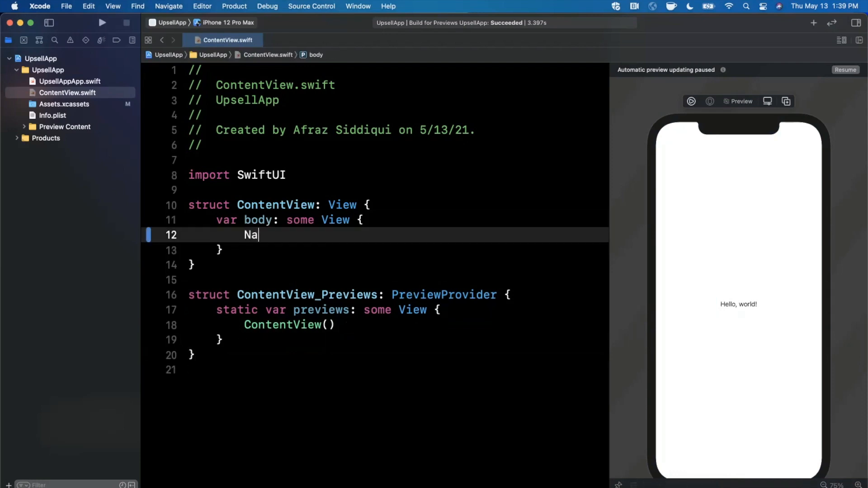
Step: Wrap body in NavigationView and VStack with a Button labelled Label("Instagram", image: "instagram")
type("vigationView {")
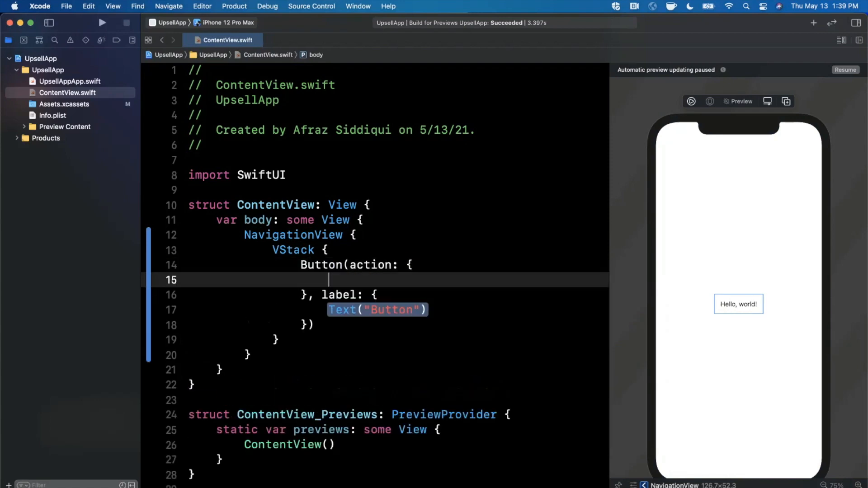
scroll("down", 3)
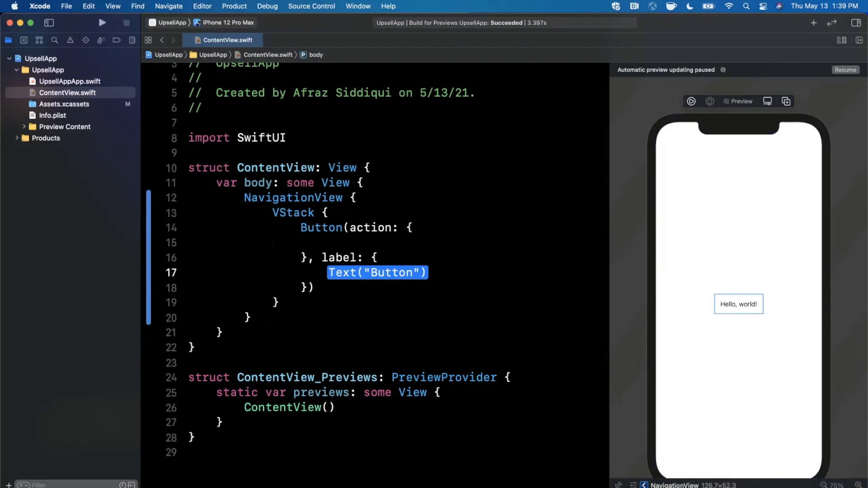
key("Delete")
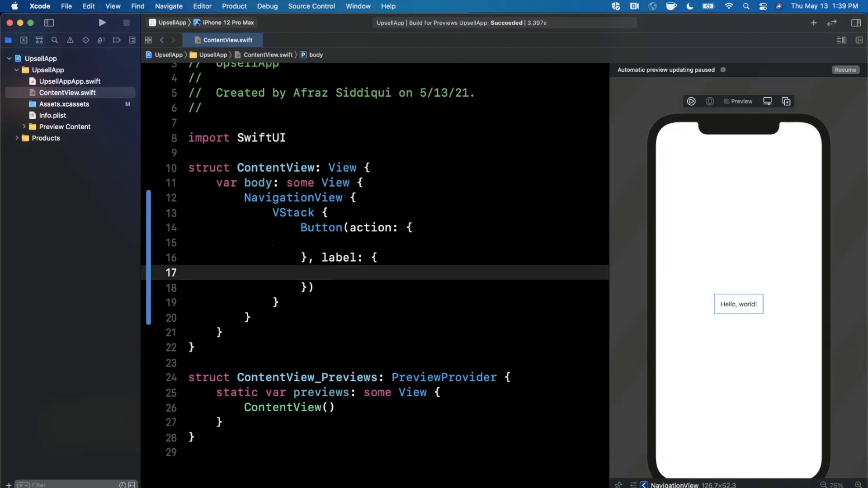
type("Label")
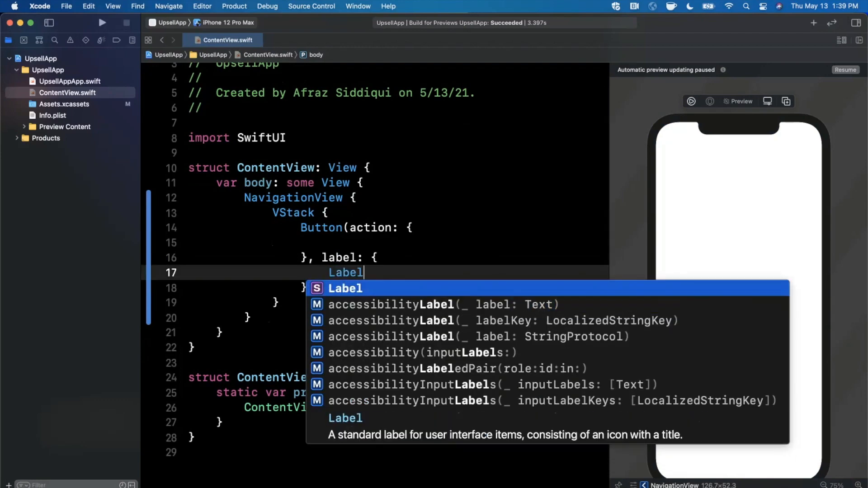
type("(")
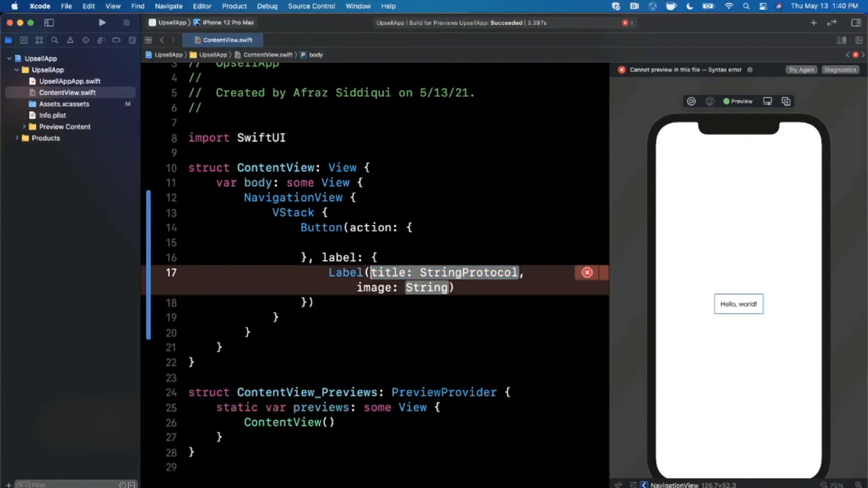
double_click(446, 272)
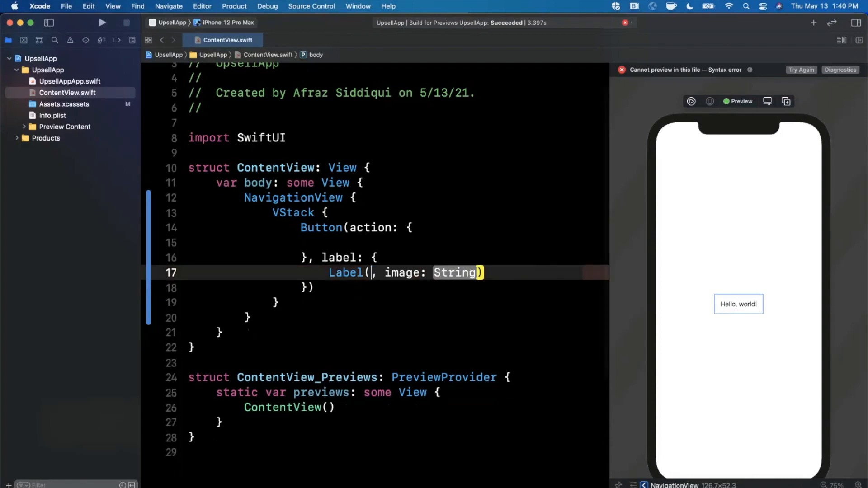
type("\"Instagram\",")
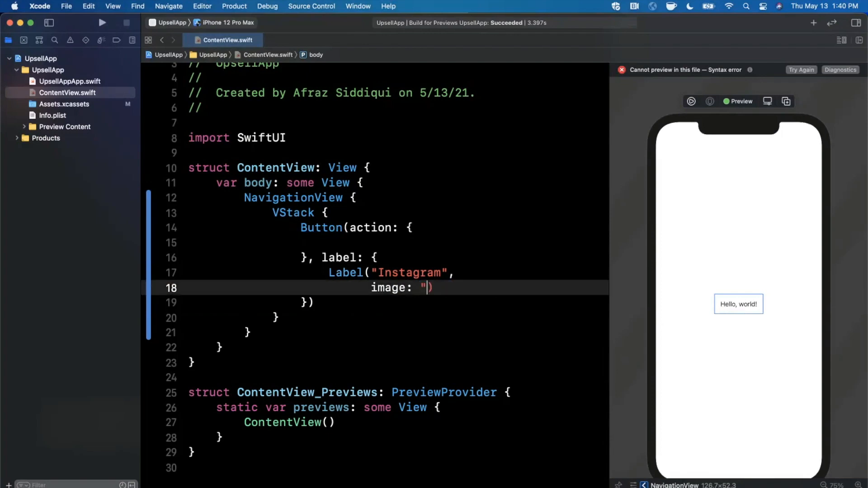
type("instagram\"")
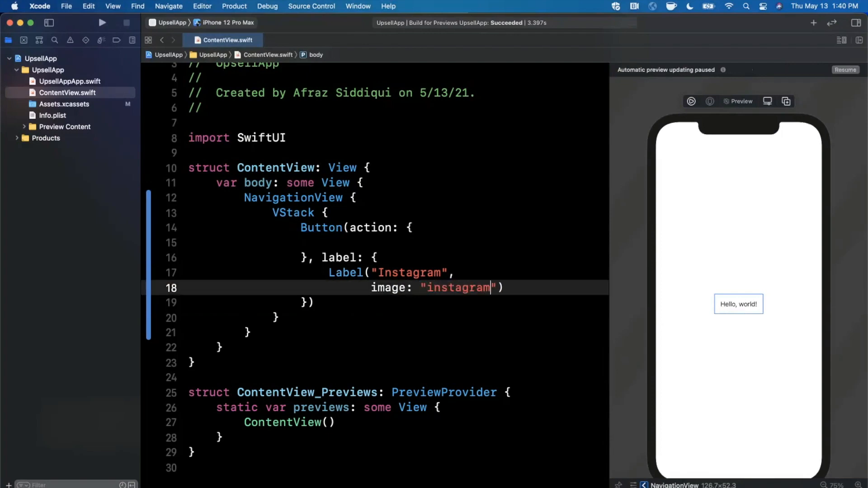
left_click(843, 70)
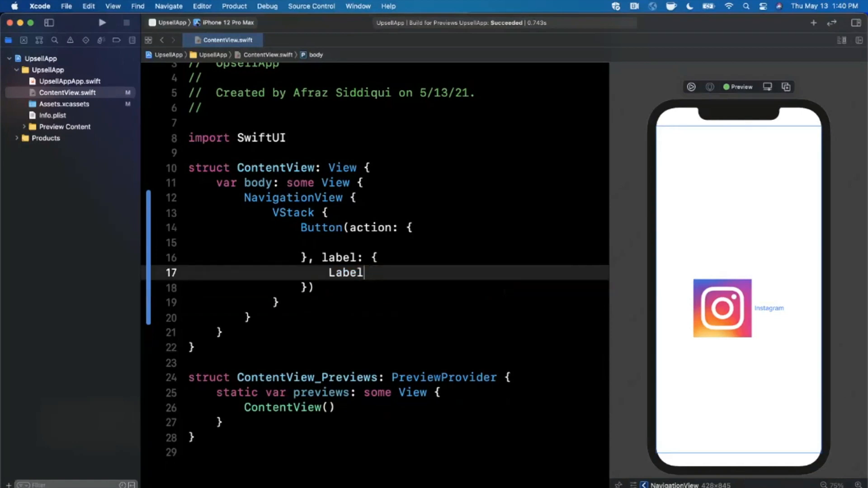
Step: Switch the Label to title Text("Download Now") and icon Image("instagram")
type("(")
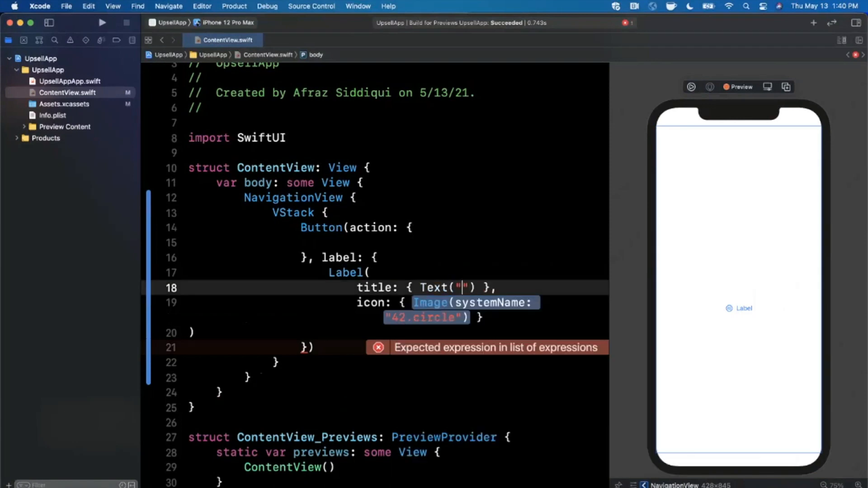
type("Downla")
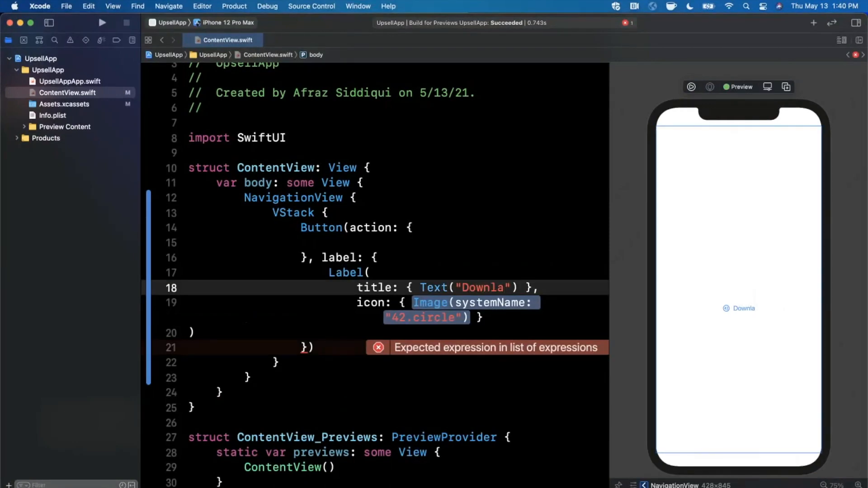
type("download Now")
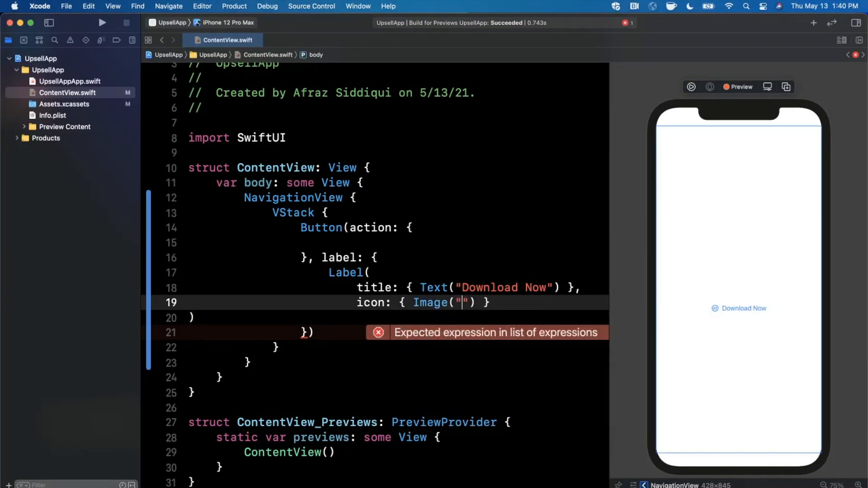
type("instagram\"")
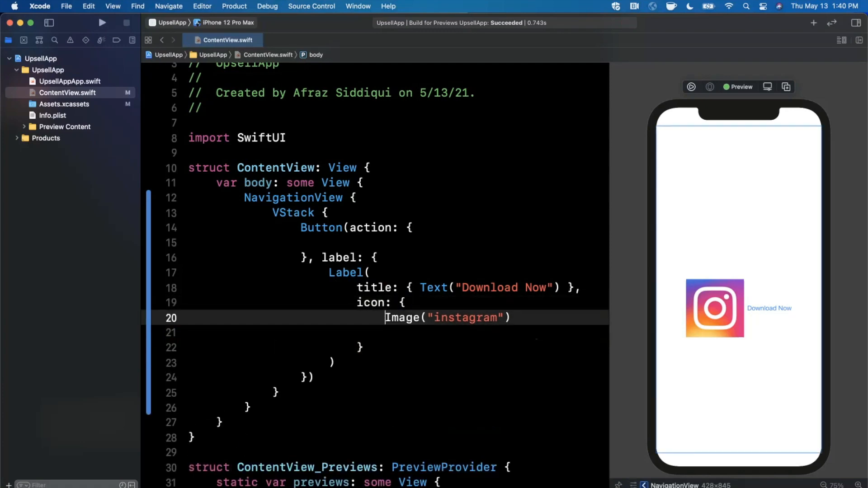
Step: Make the icon resizable, aspect-fit, 55×55 with corner radius 8, and the text white
type(".f")
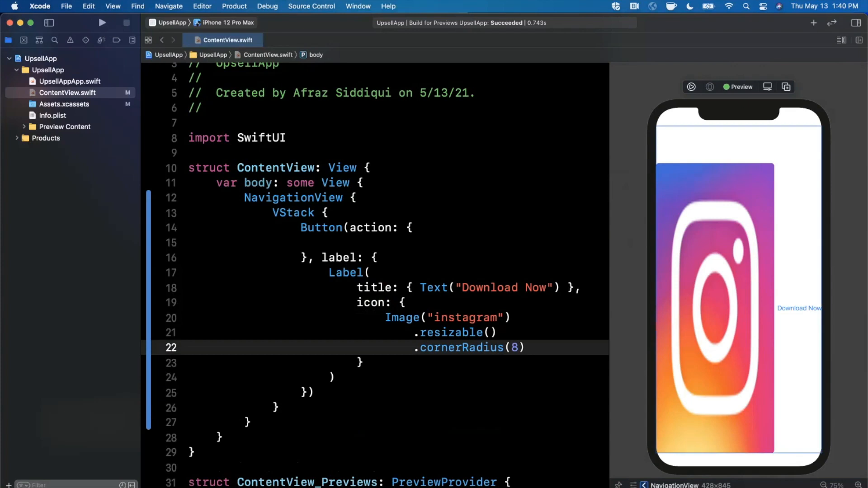
type(".aspectRatio(contentMode: .fit")
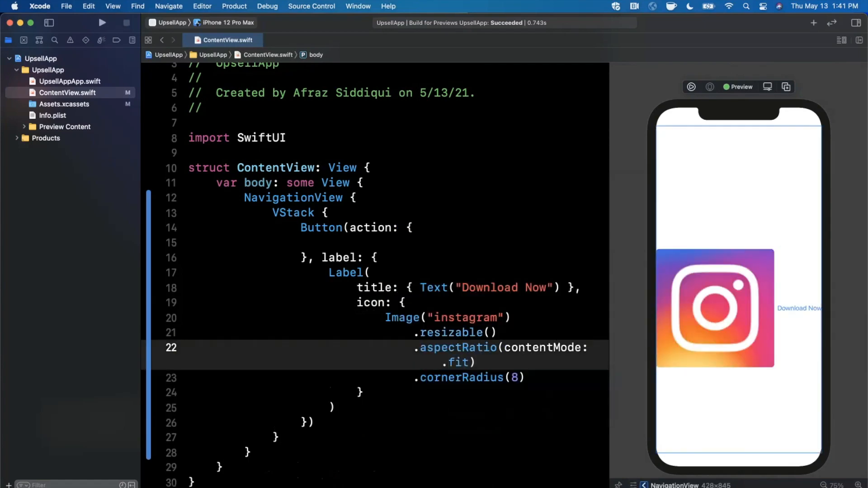
type(".frame(width:")
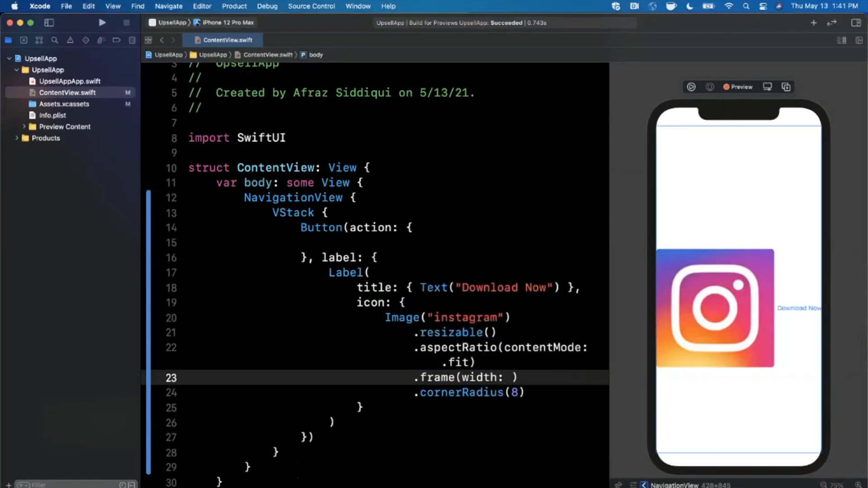
type("55,")
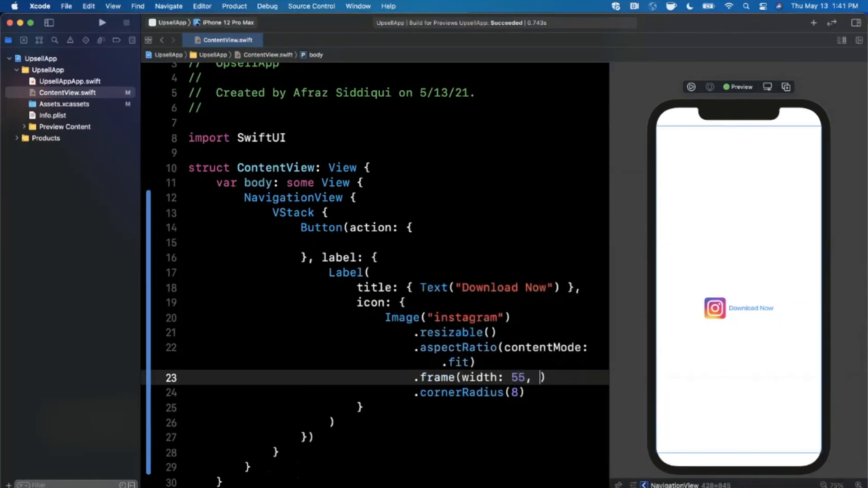
type("height: 55")
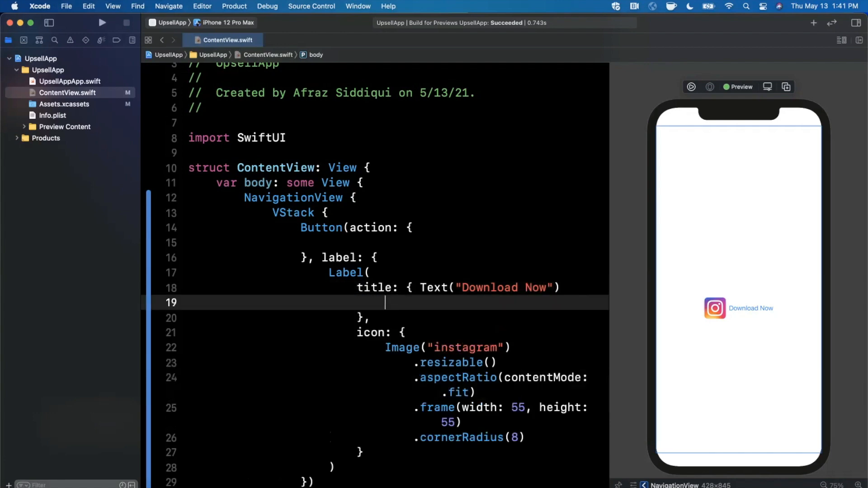
type(".foregroundColor(Color.white")
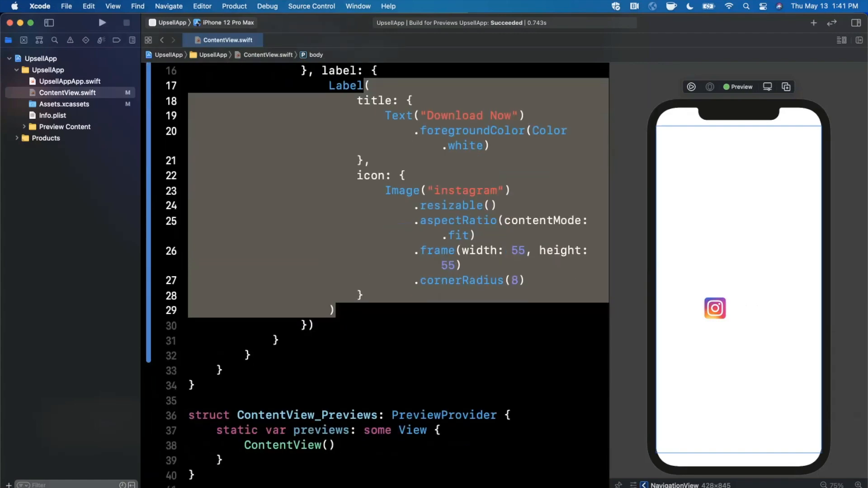
Step: Add padding, a black background and Capsule clip shape to the label, and import StoreKit
type(".padding()")
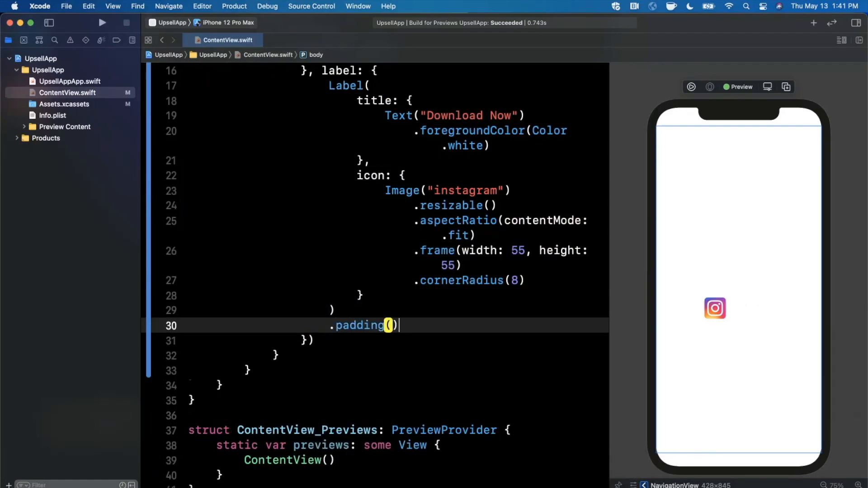
type(".background(Color.black")
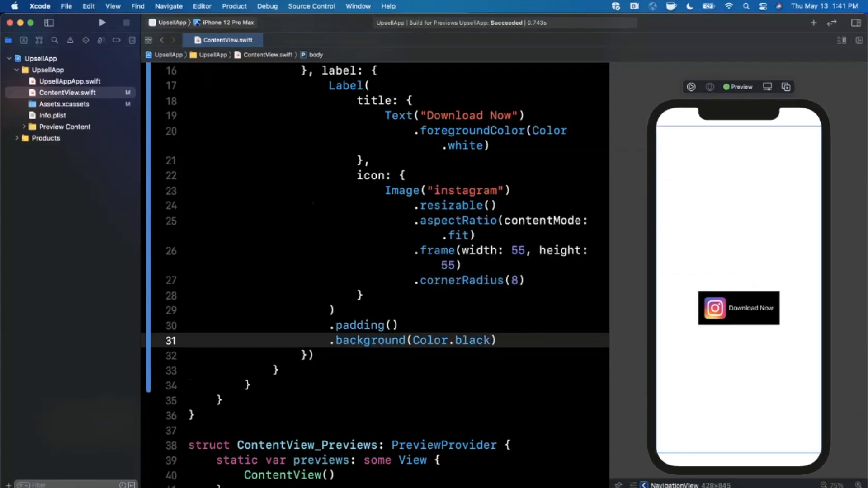
type(".cl")
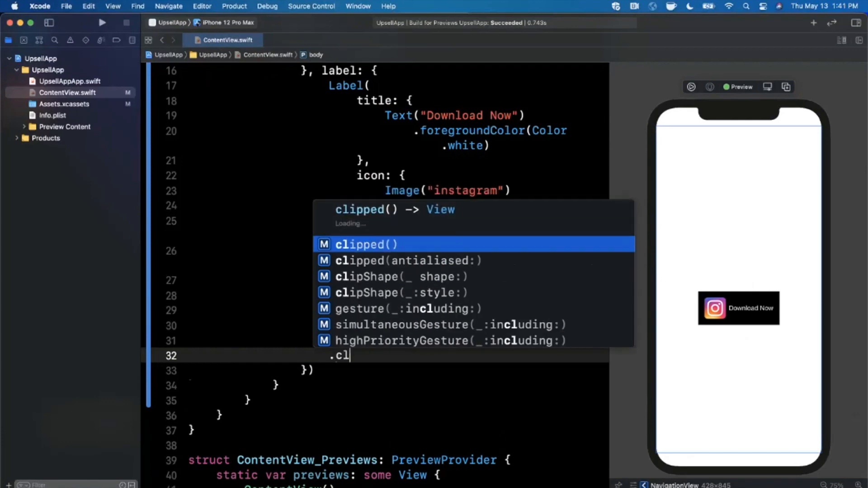
type("ip")
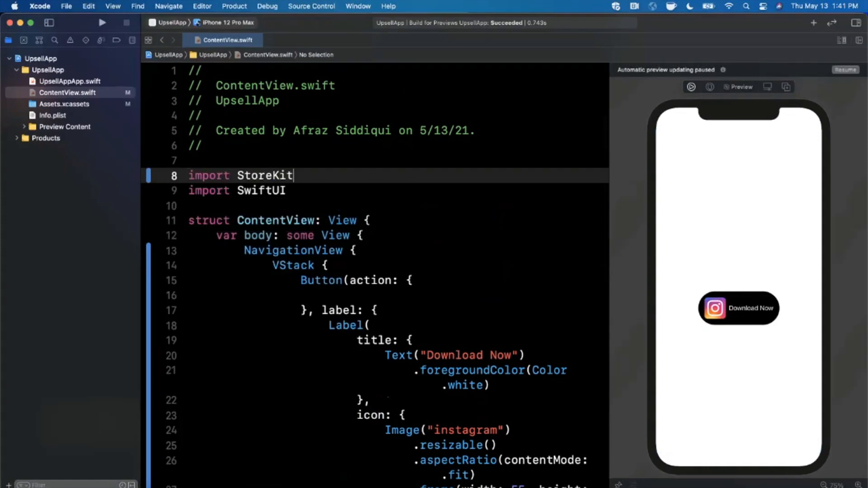
scroll("down", 3)
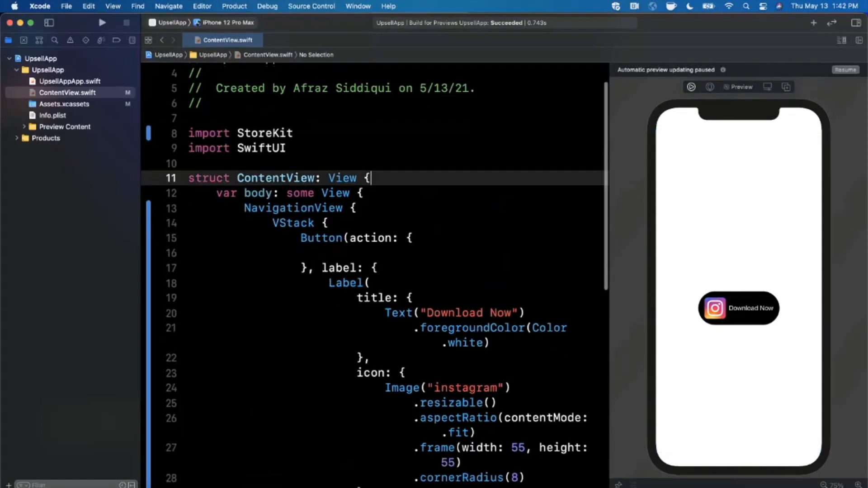
key("Return")
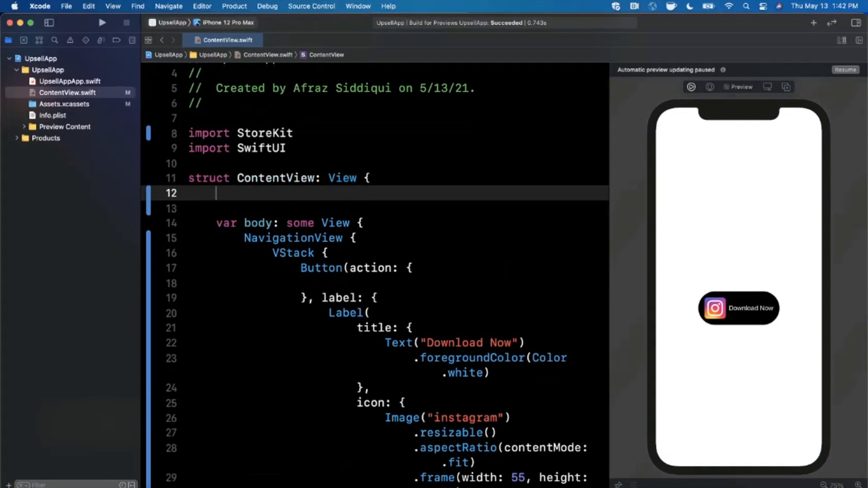
type("@St")
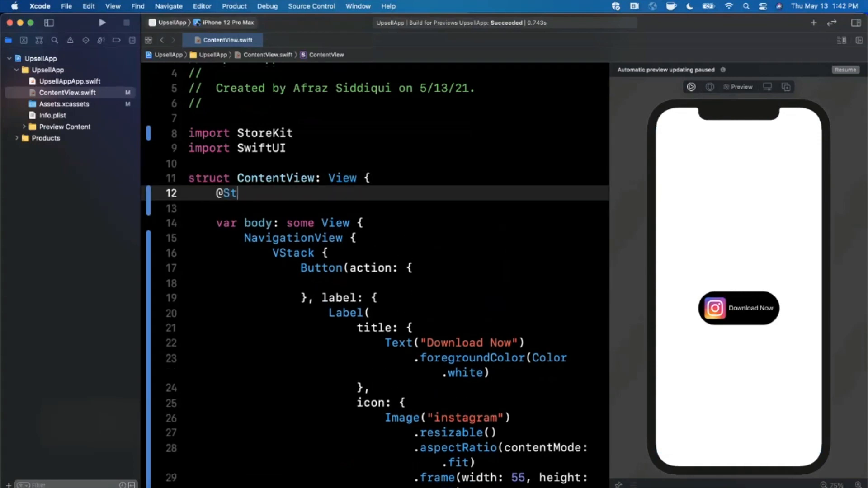
type("ate var appStore")
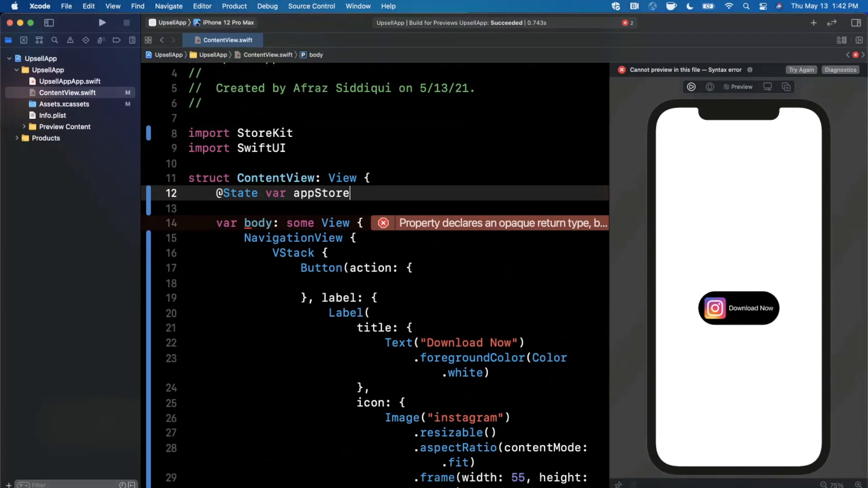
type("OverlayPresented: Bool")
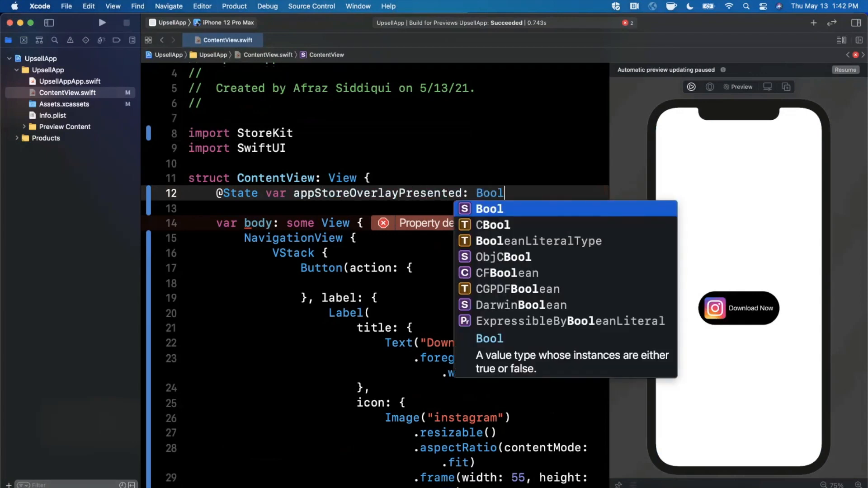
type("= false")
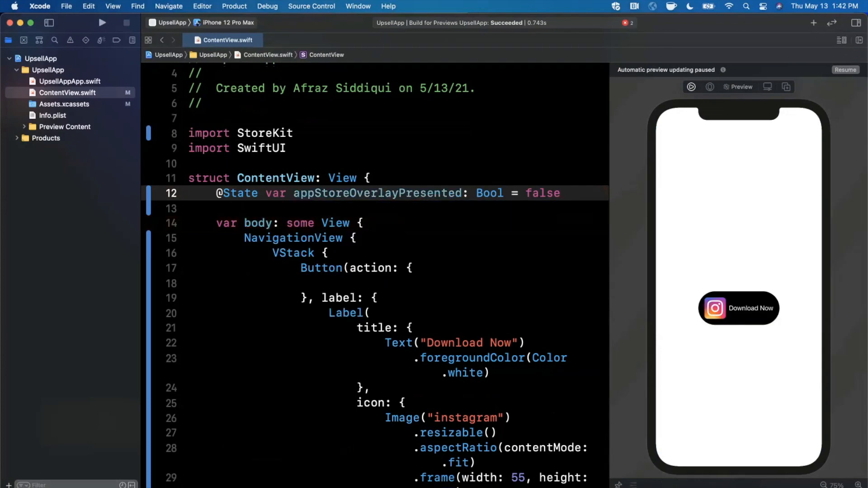
scroll("down", 3)
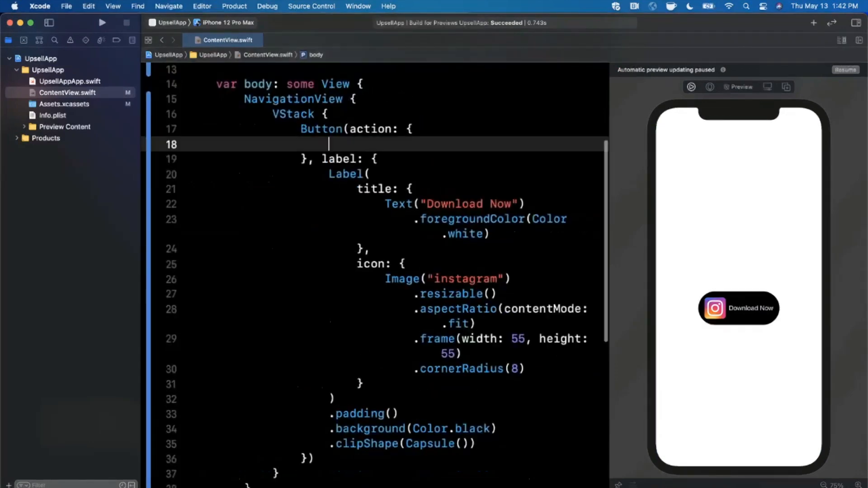
Step: Have the button toggle appStoreOverlayPresented and add .appStoreOverlay bound to $appStoreOverlayPresented
type("appStoreOverlayPresented.toggle()")
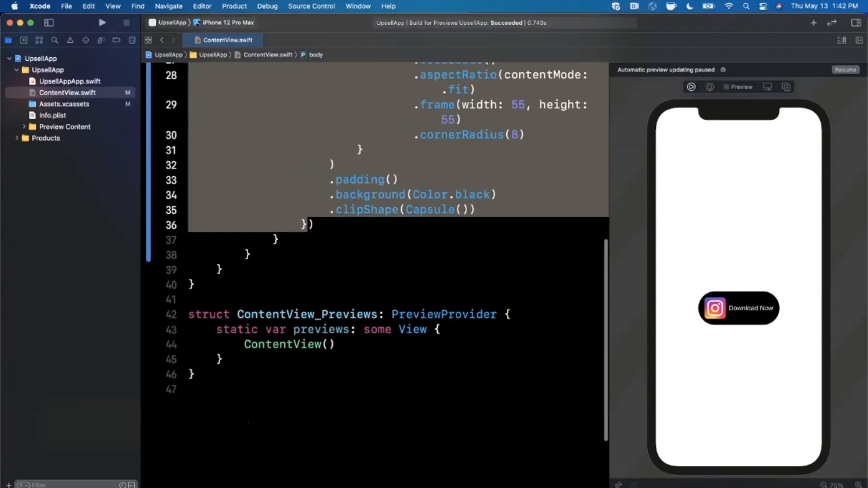
type(".app")
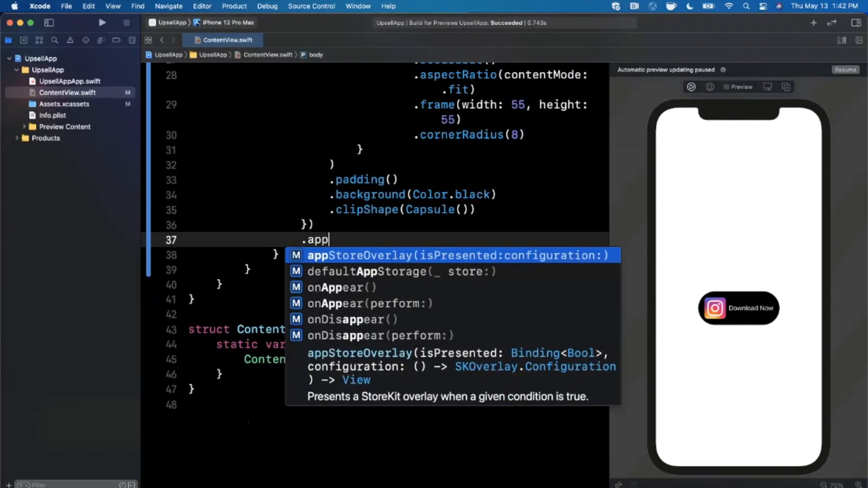
type("st")
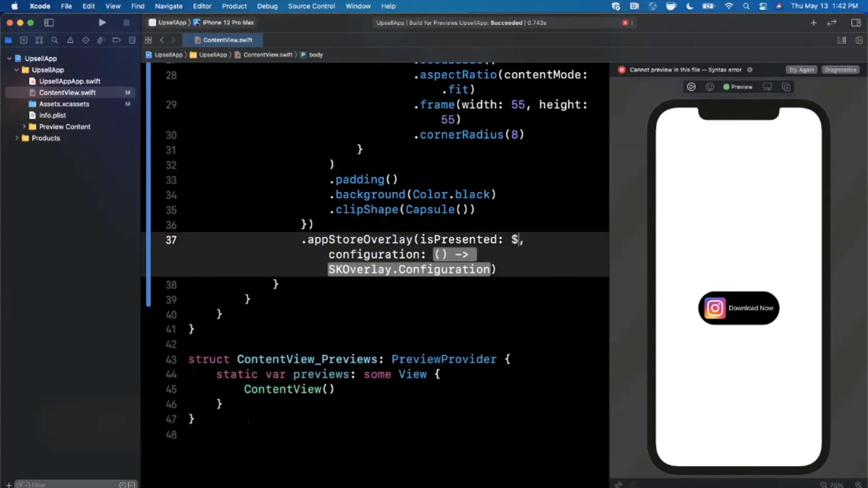
type("appStoreOverlayPresented")
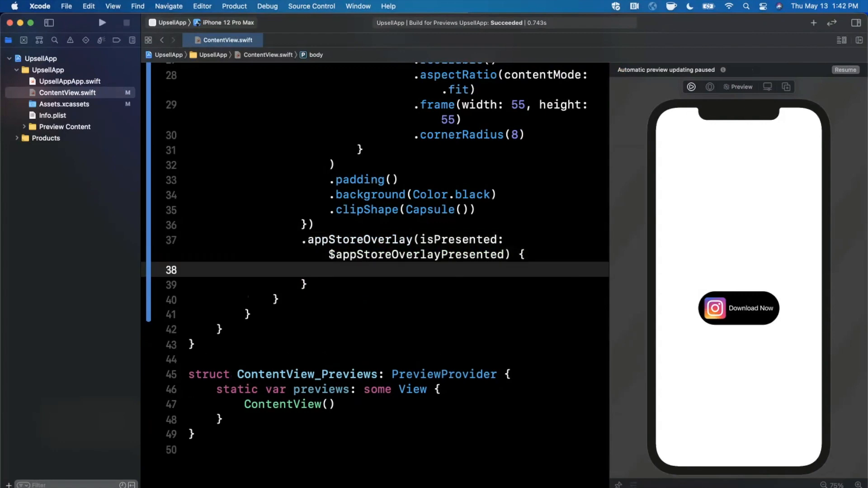
Step: Return an SKOverlay.AppConfiguration with app identifier "123123123" from the overlay closure
type("SKOverlay.")
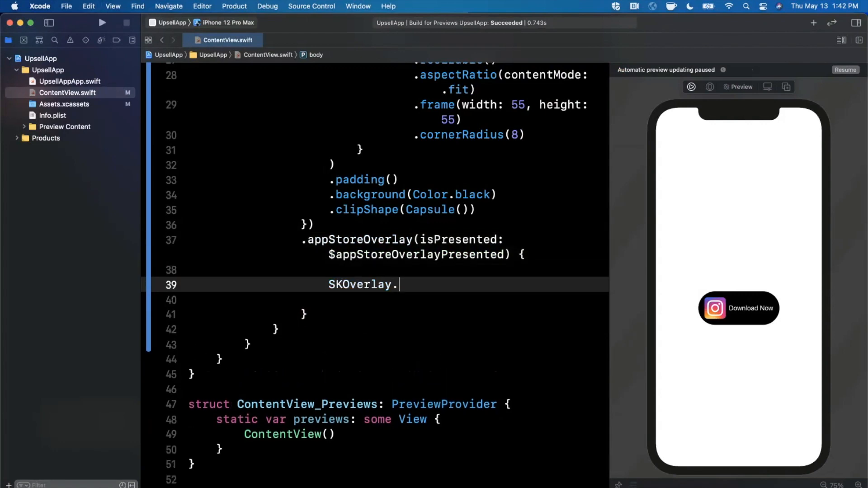
type("AppConfiguration(appIdentifier: \"\", position: SKOverlay.Position")
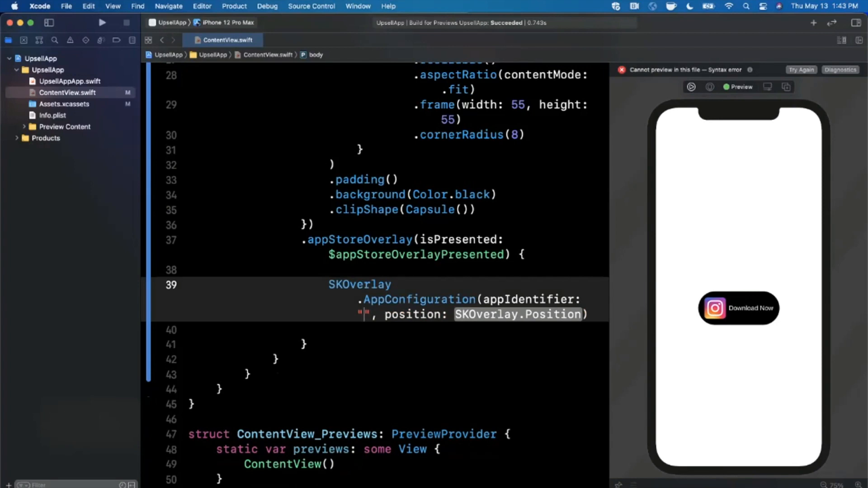
key("Return")
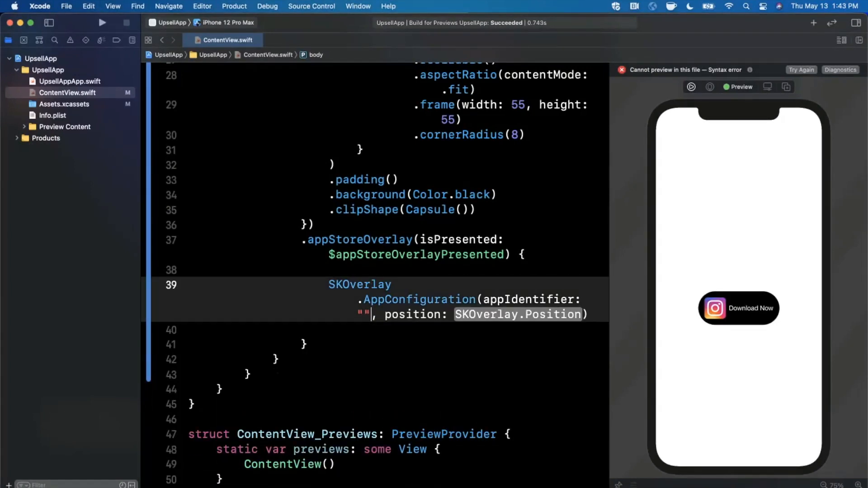
type("123123123")
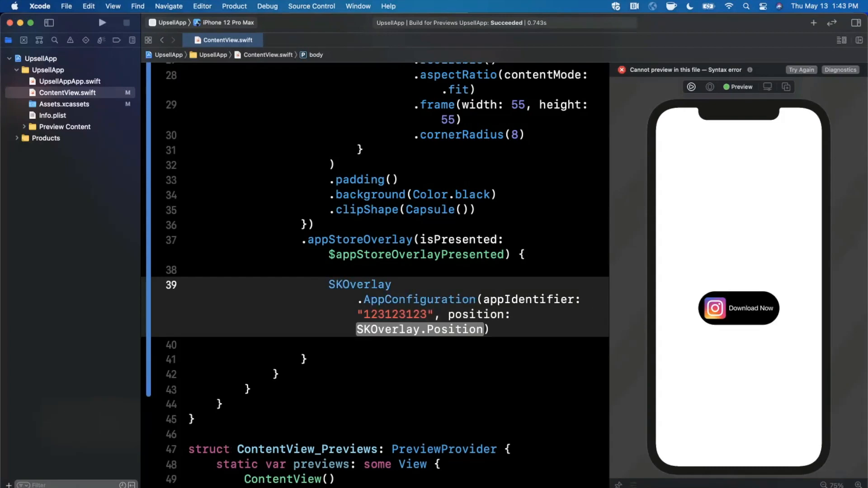
Step: Set the overlay configuration's position to .bottom
double_click(422, 329)
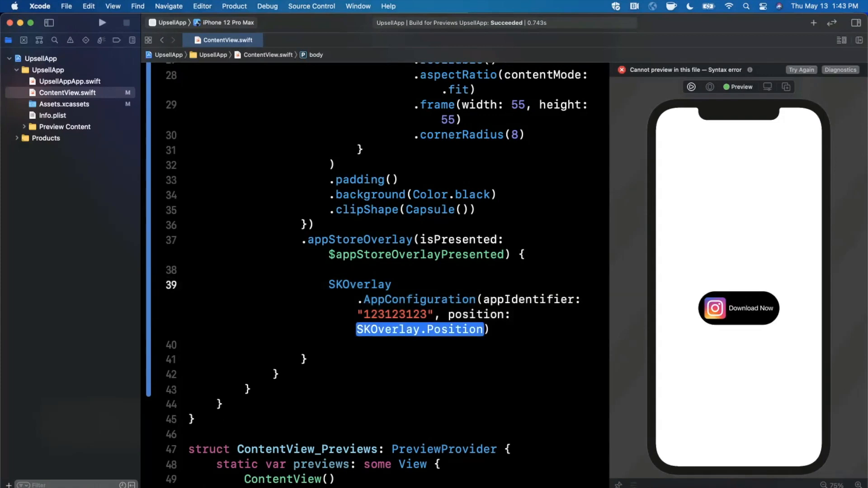
type(".")
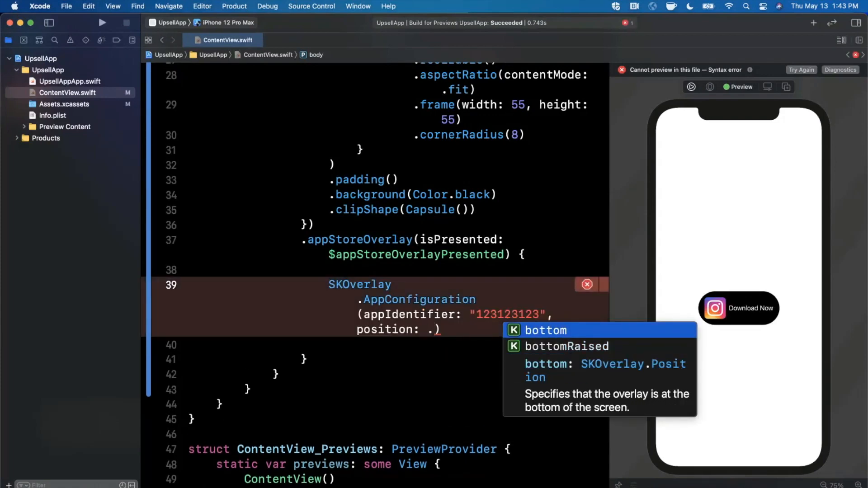
key("down")
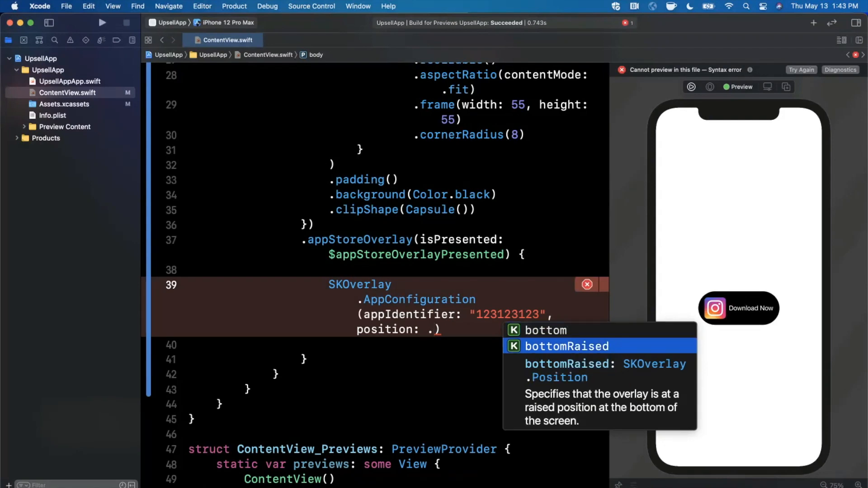
left_click(545, 330)
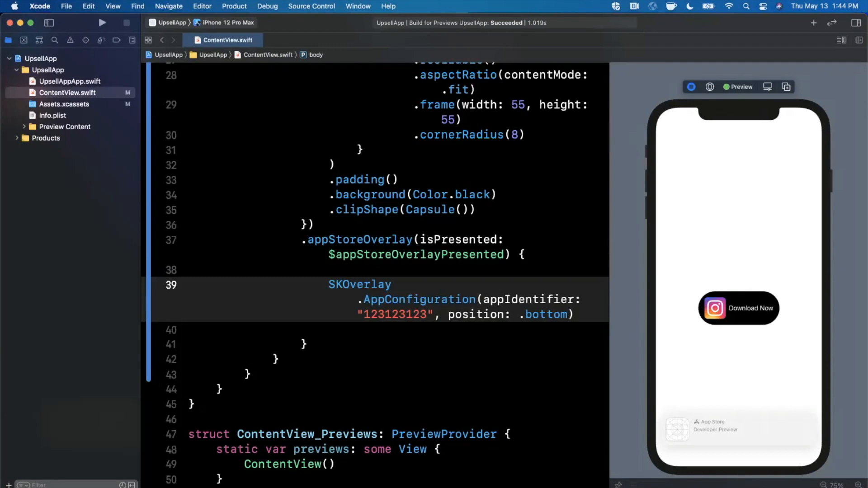
left_click(276, 359)
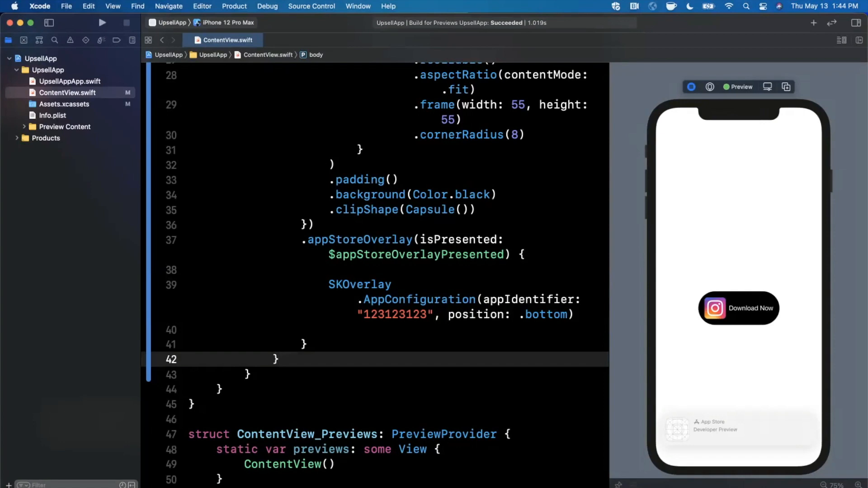
left_click(279, 360)
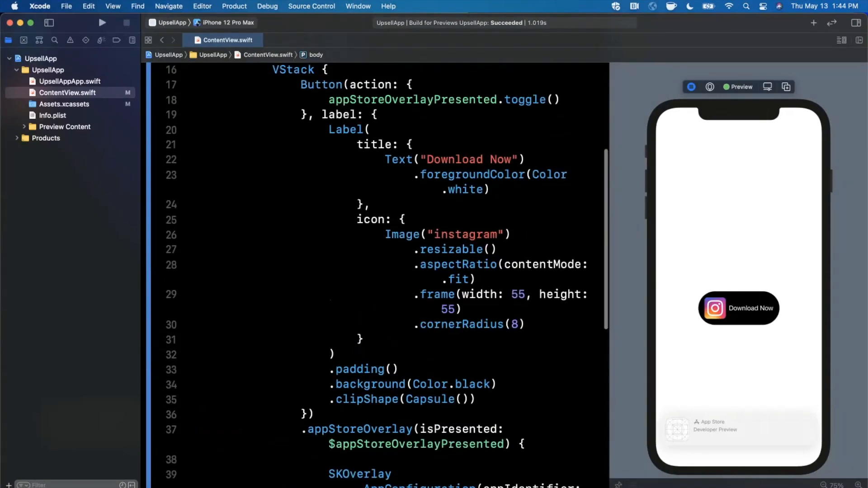
scroll("down", 3)
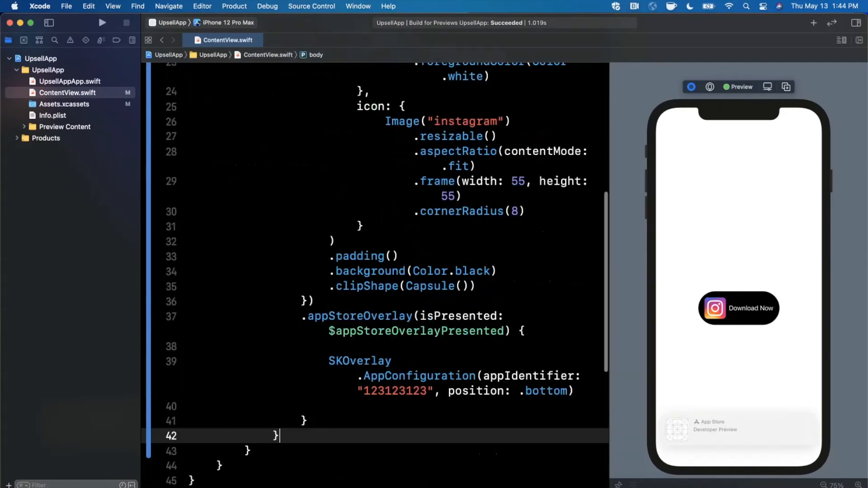
scroll("down", 3)
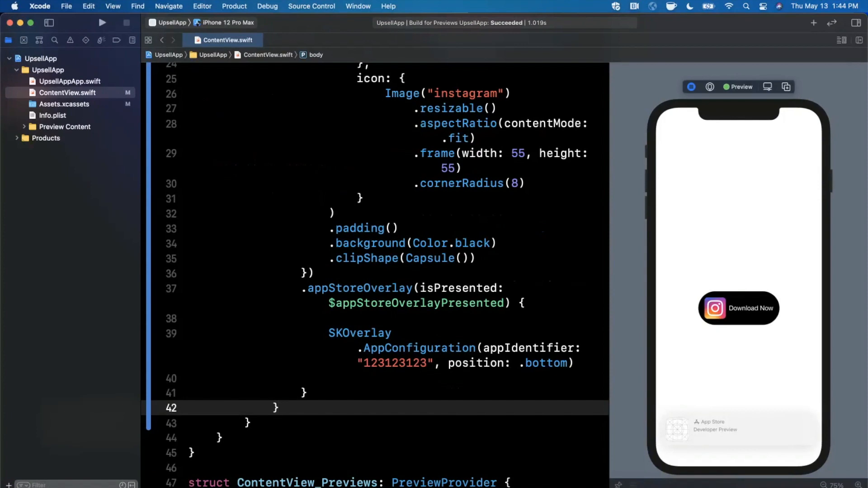
left_click(278, 408)
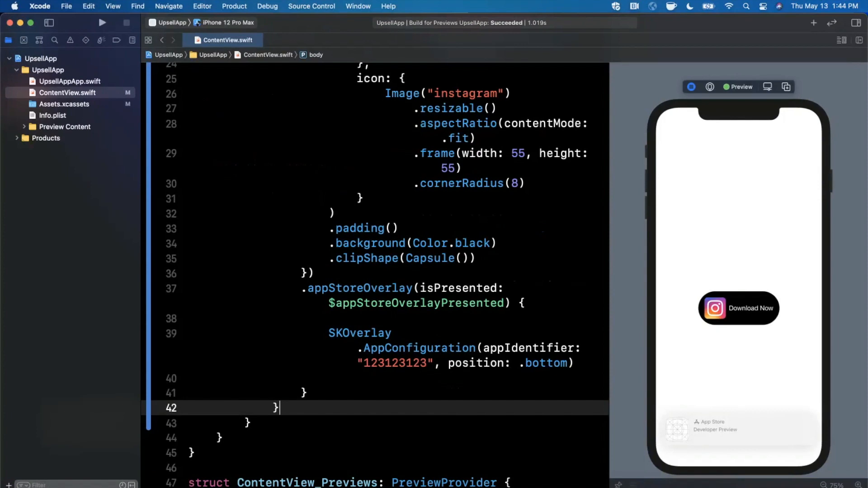
type("R")
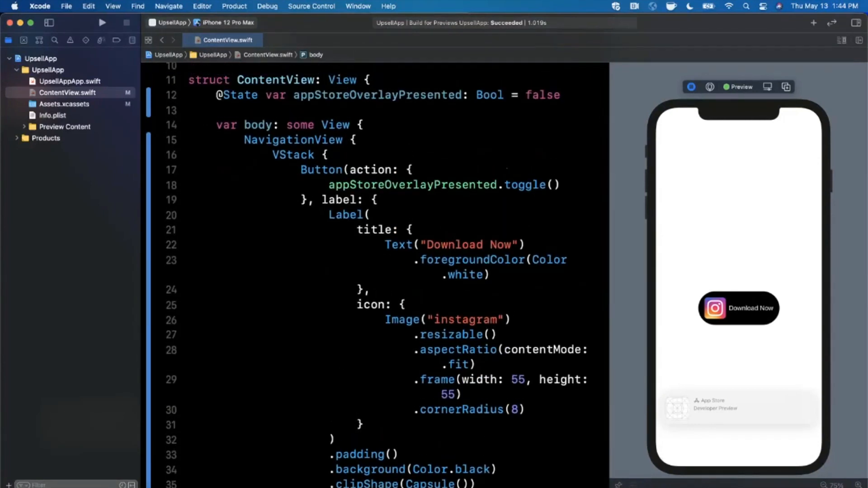
scroll("down", 3)
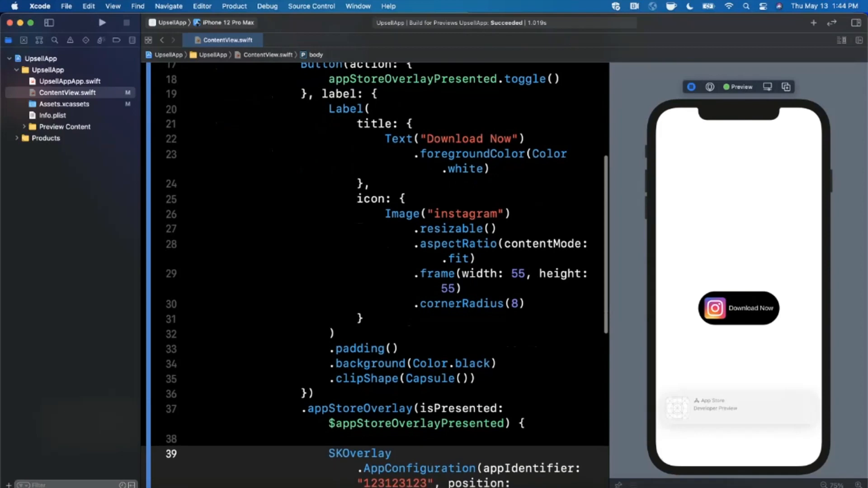
Step: Add a .frame(width: 300) modifier before the Download Now label's padding
type(".frame(width: 200")
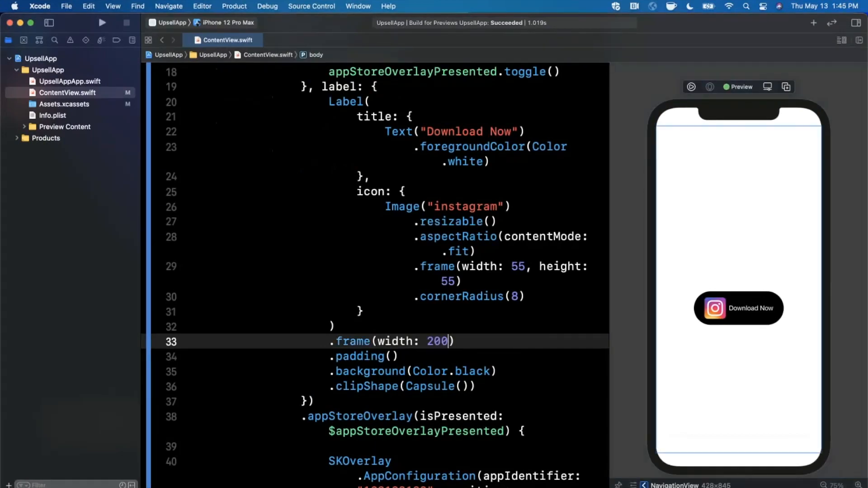
double_click(438, 341)
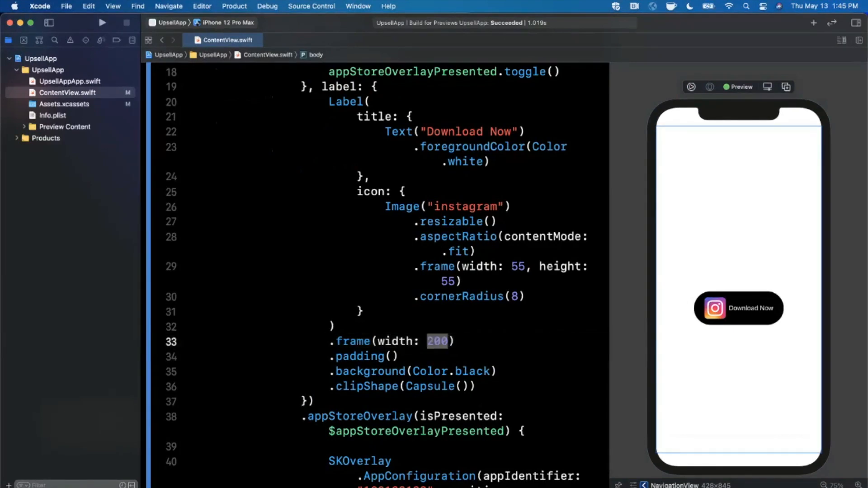
type("300")
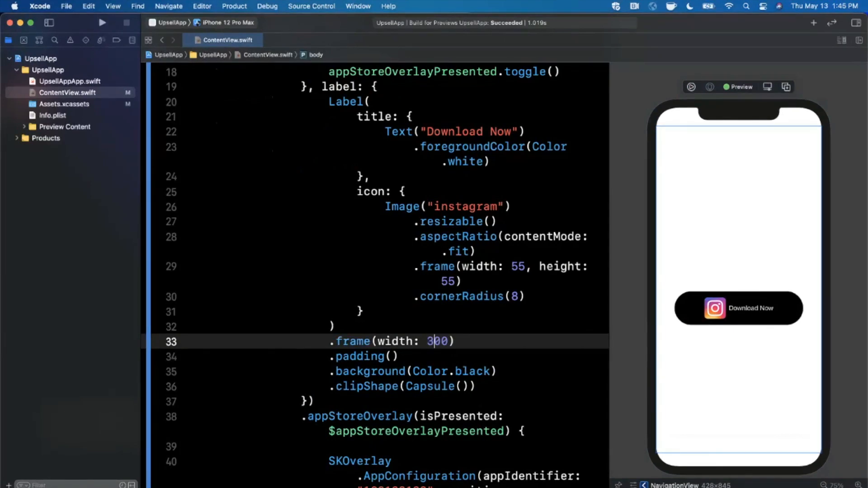